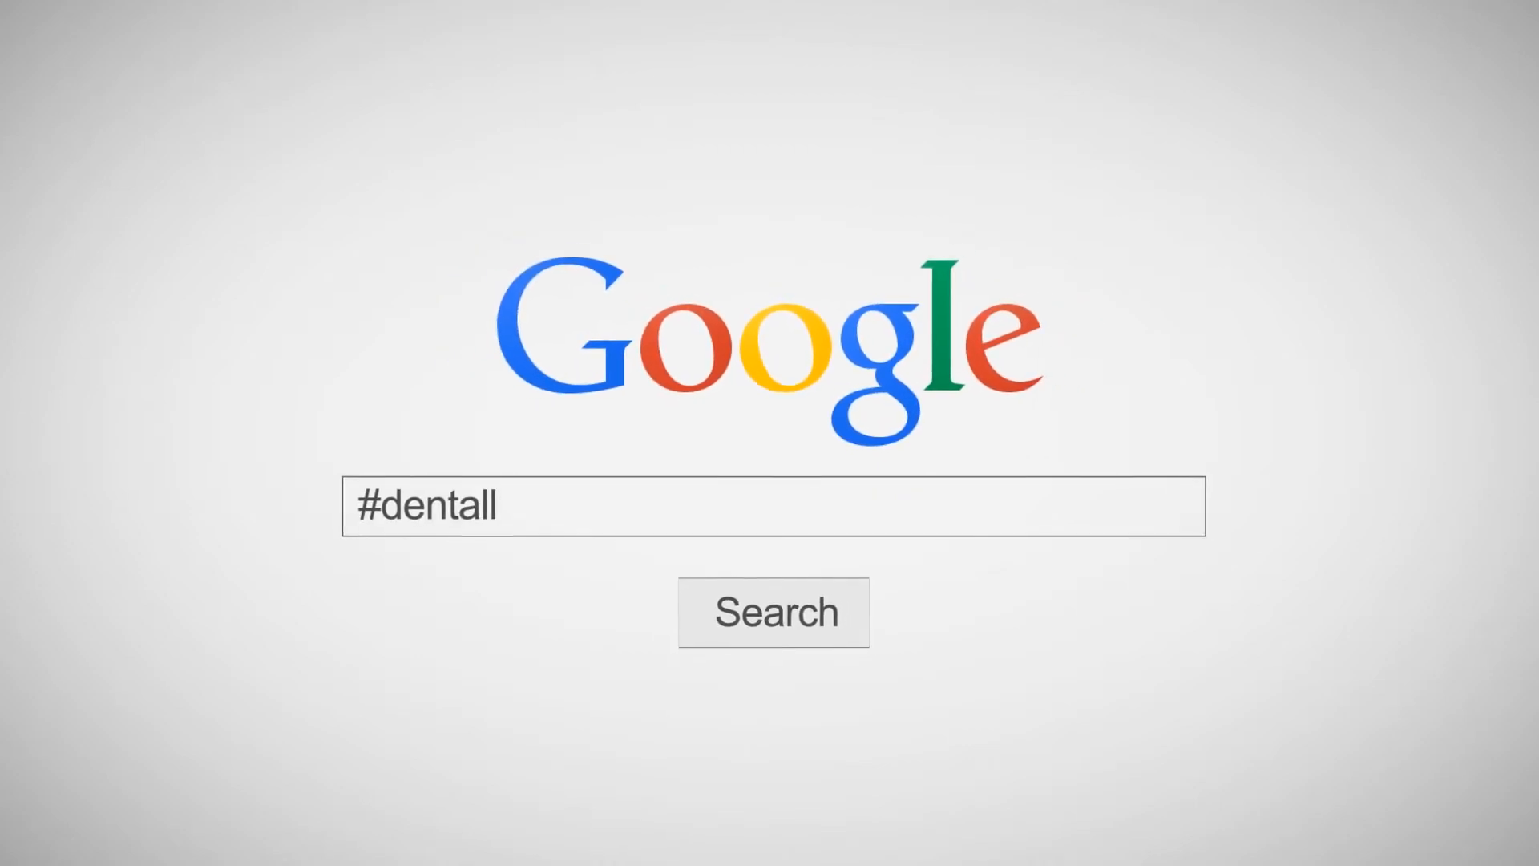
type("ablife")
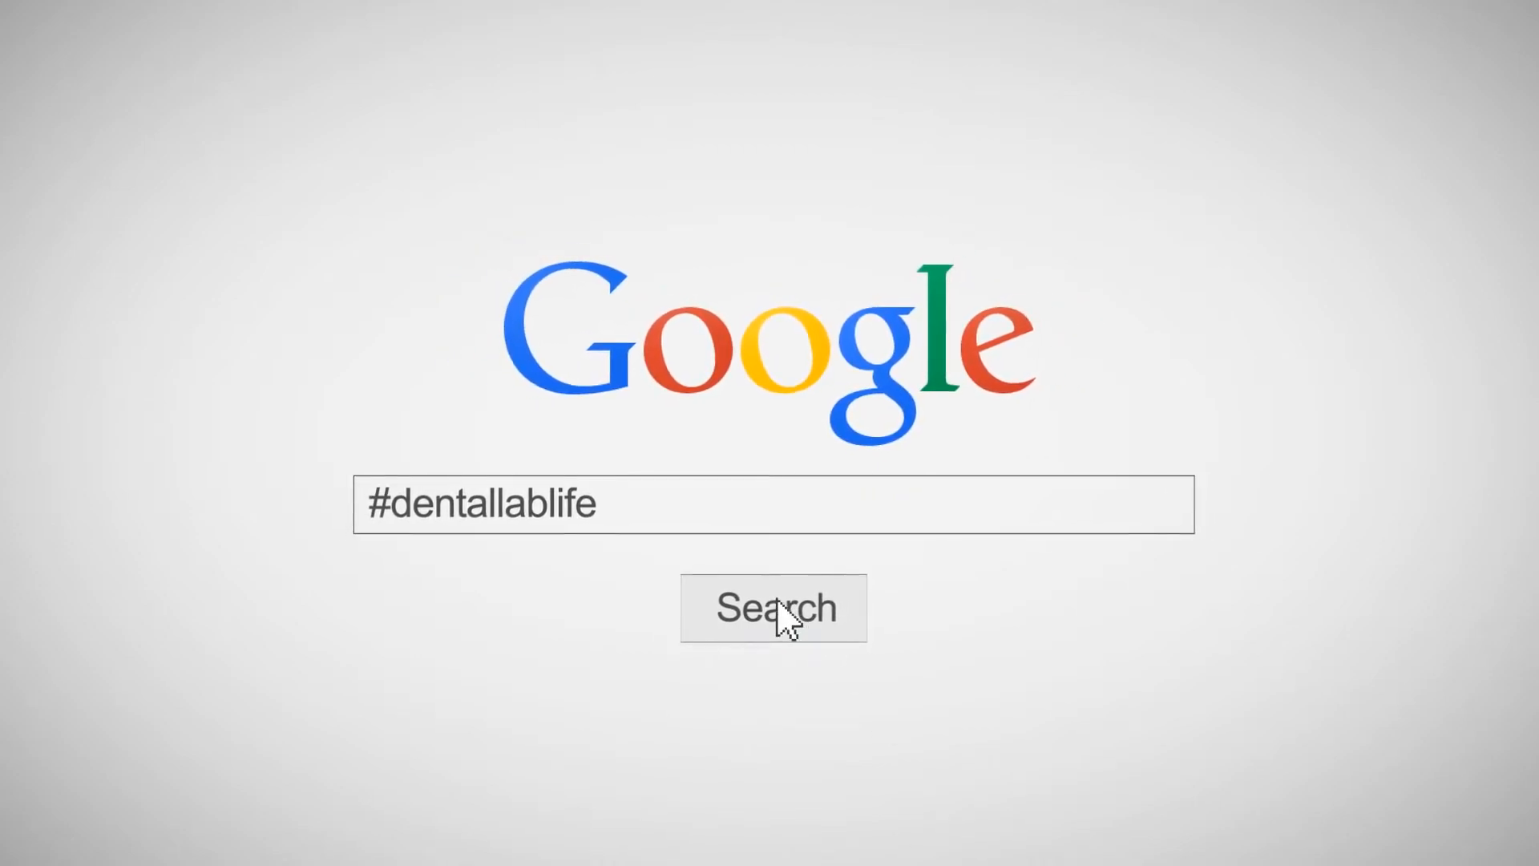